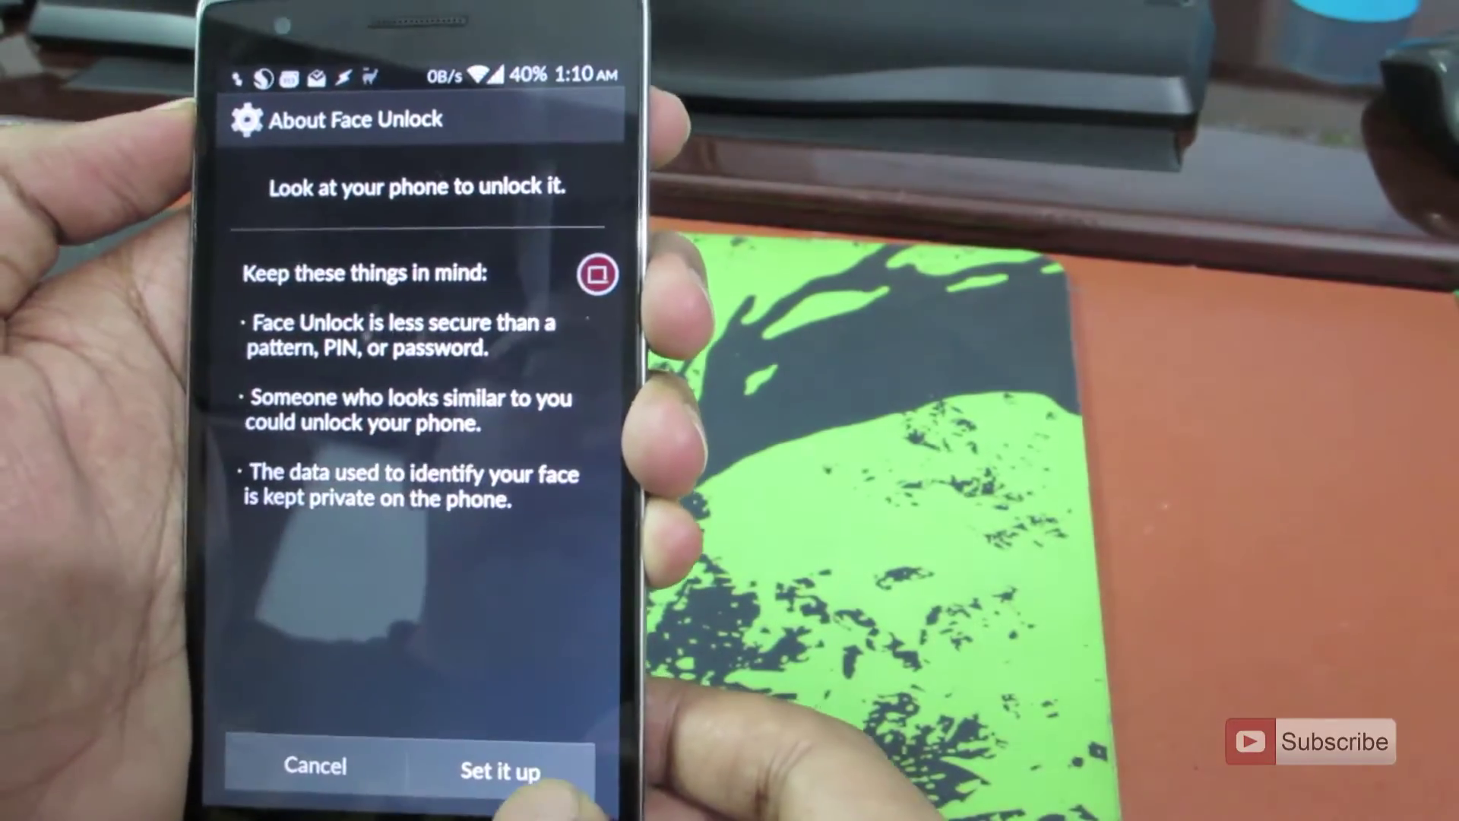
# Step: Begin Face Unlock setup from the About screen, reaching the best-results tips
pyautogui.click(495, 787)
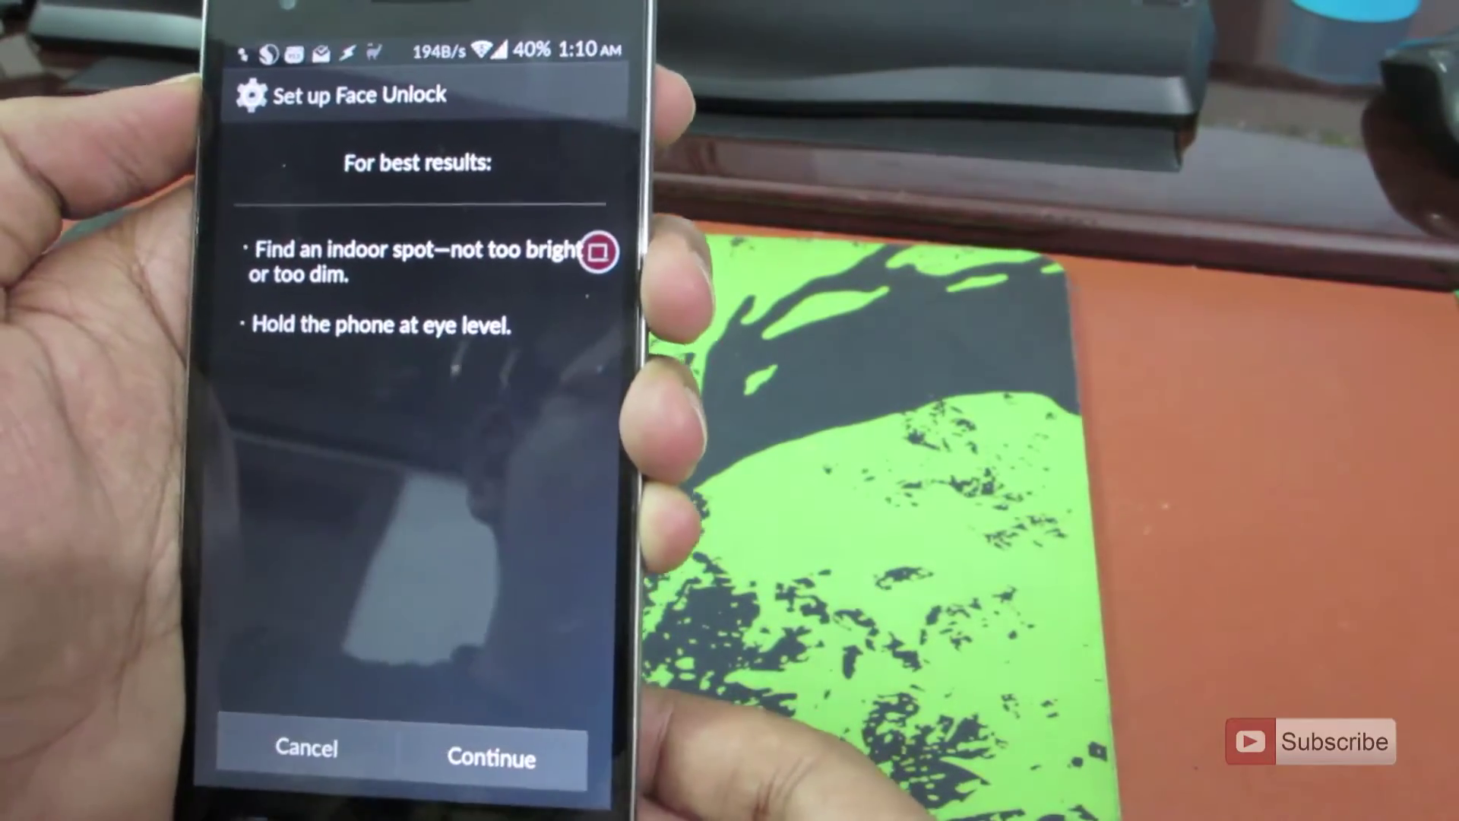